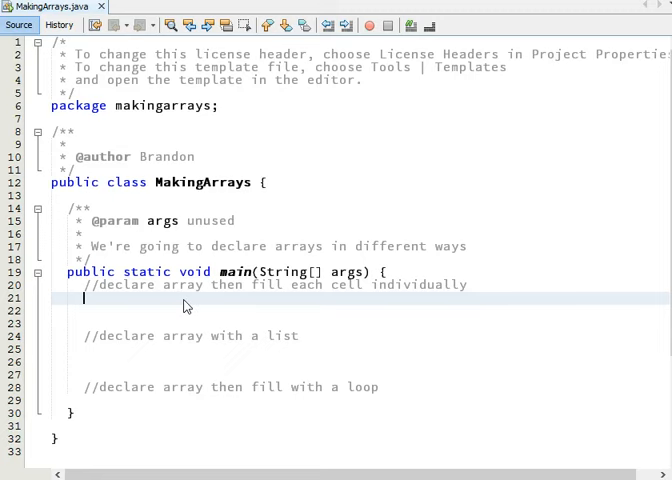
mouse_move(207, 139)
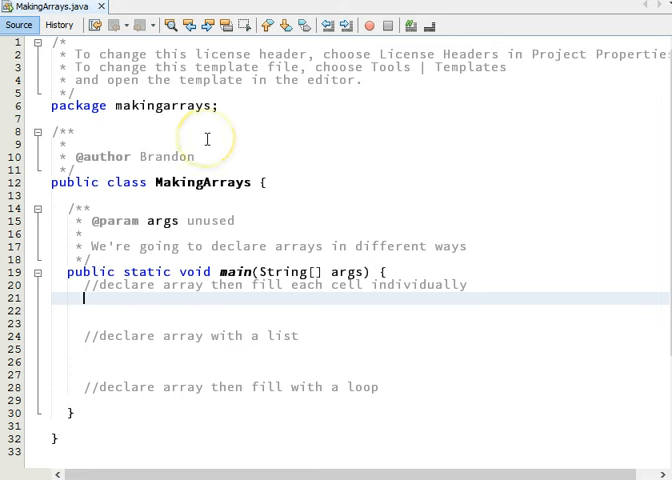
mouse_move(322, 342)
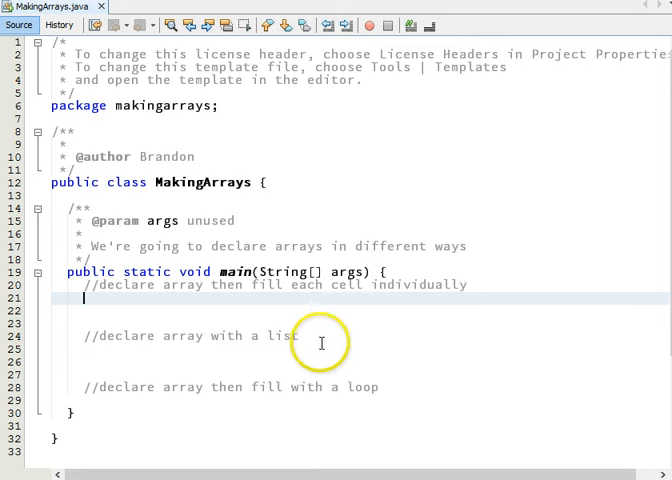
mouse_move(446, 306)
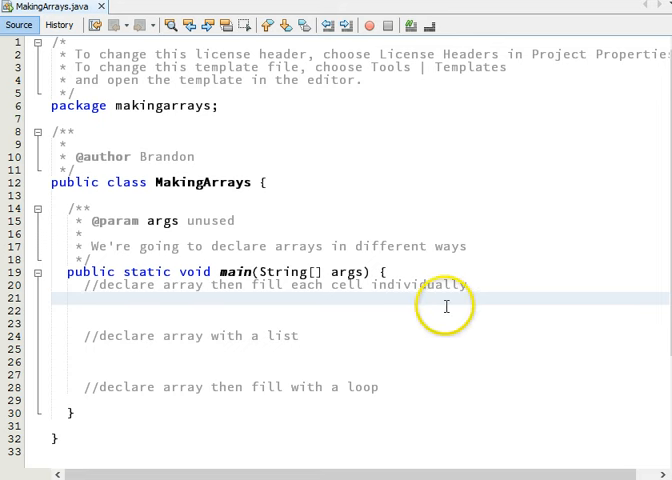
Write int[] numbers = new int[5]; declaring a five-cell integer array
text(int)
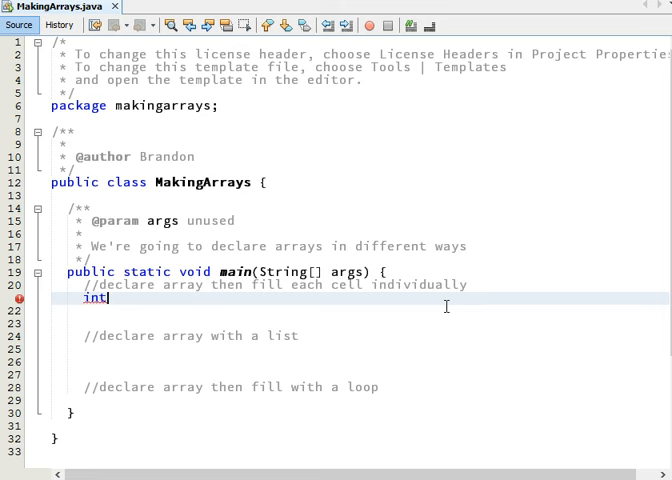
text([])
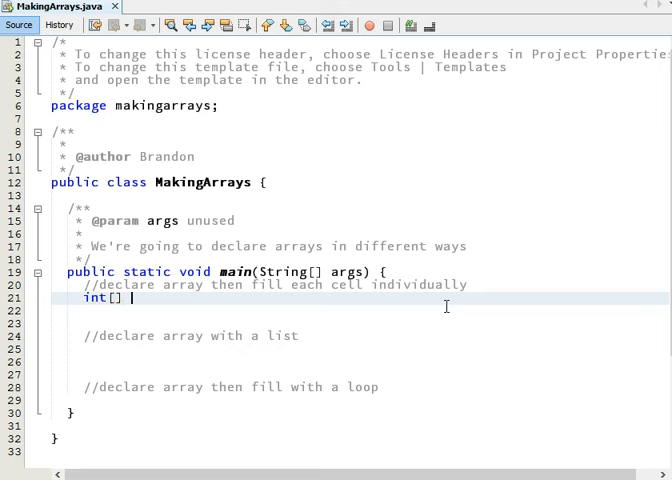
text(nume)
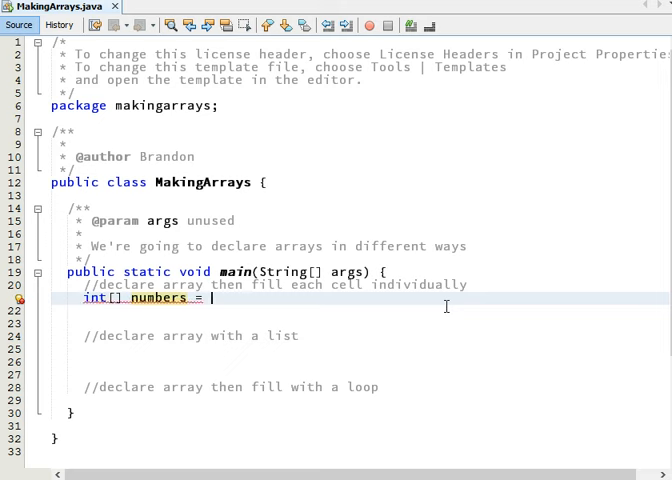
text(new)
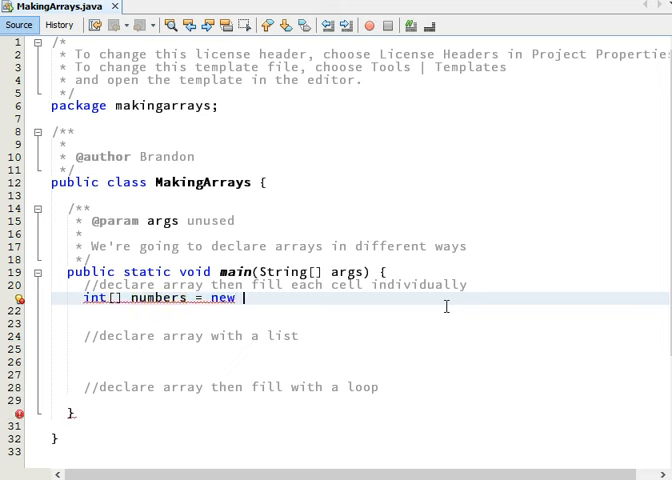
text(in)
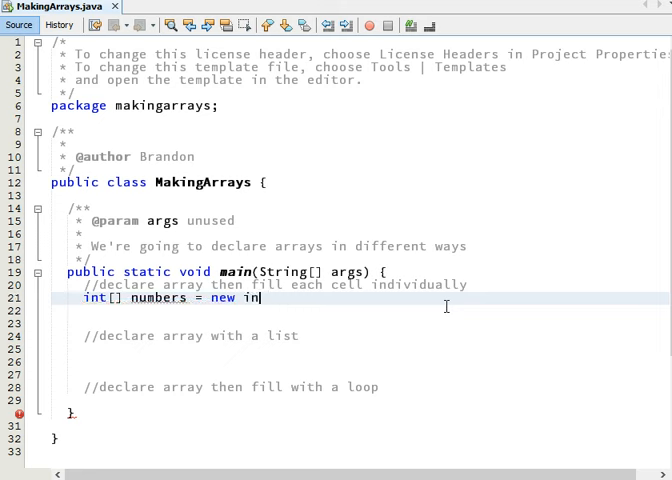
text(t[])
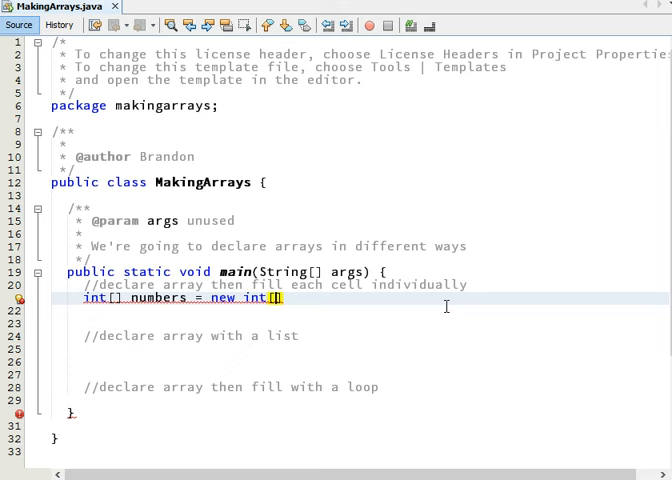
text(5)
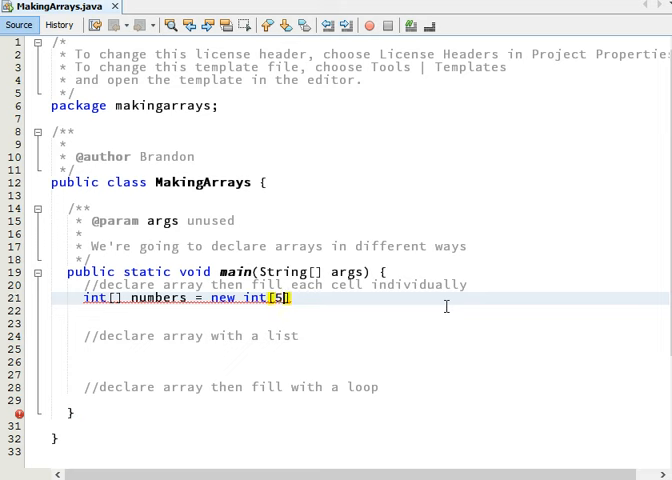
text(;)
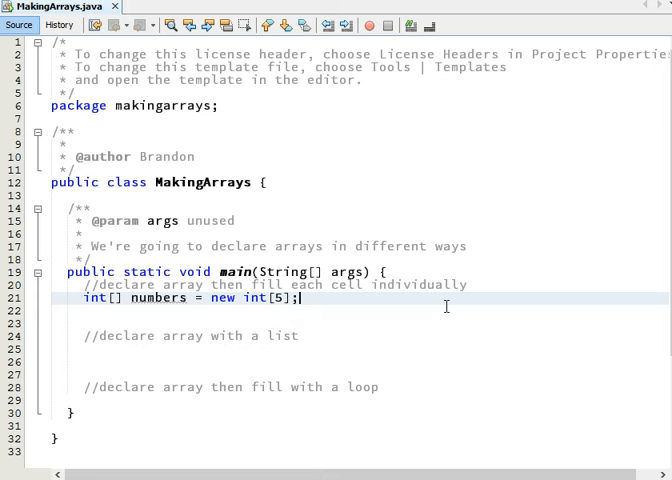
Assign numbers[0] = 10, numbers[1] = 20 and begin numbers[2] on separate lines
key(enter)
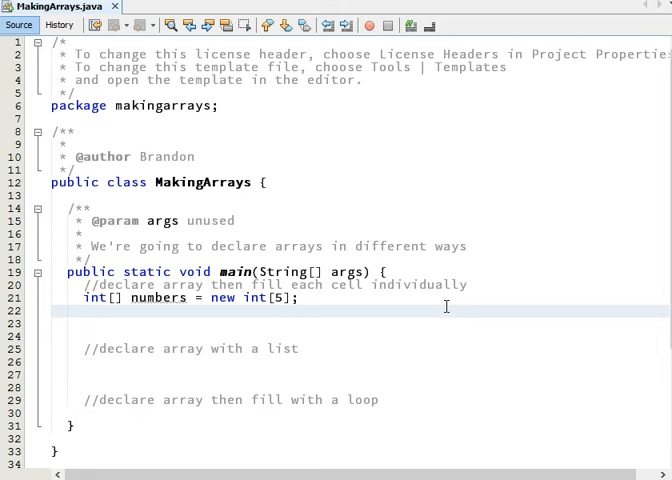
text(numbers)
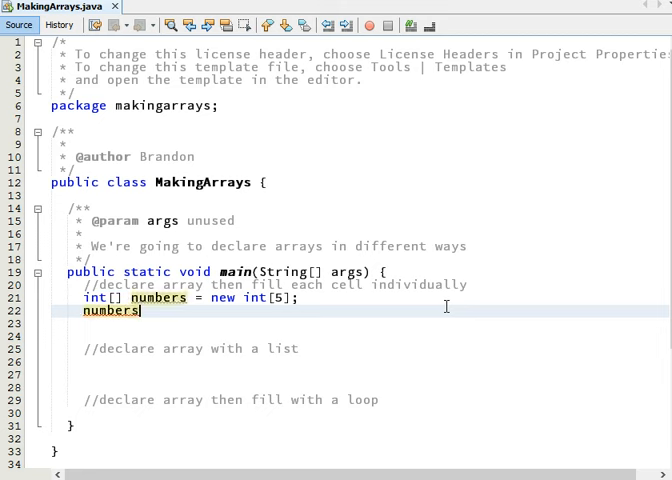
text([0])
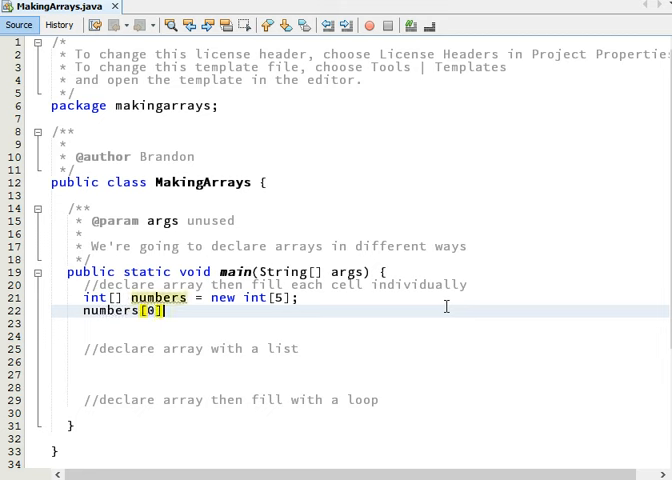
text(= 10;)
click(361, 323)
text(number)
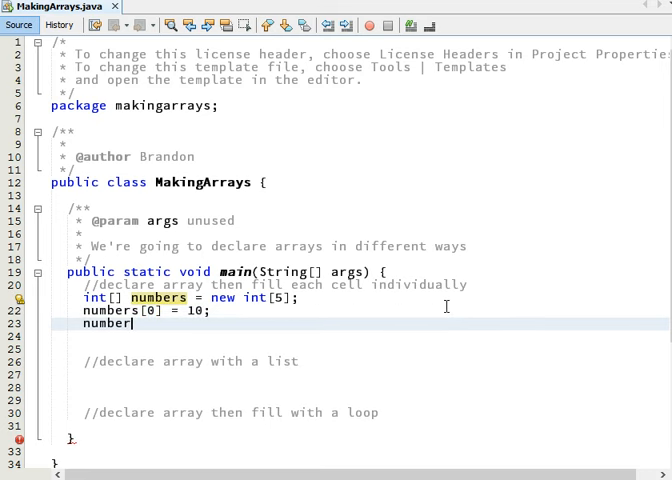
text([1])
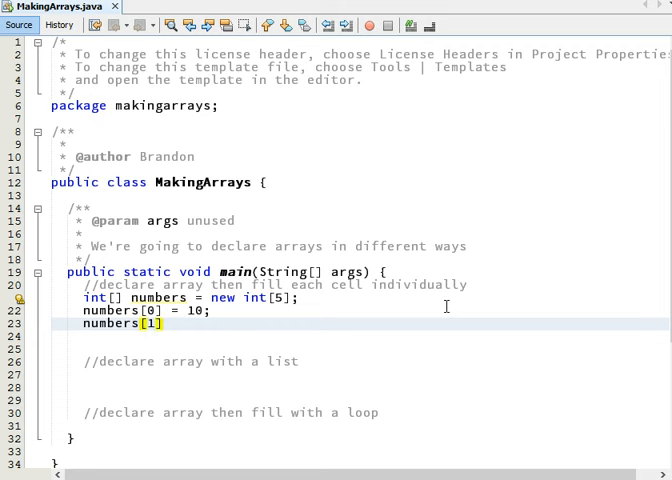
text(= 20)
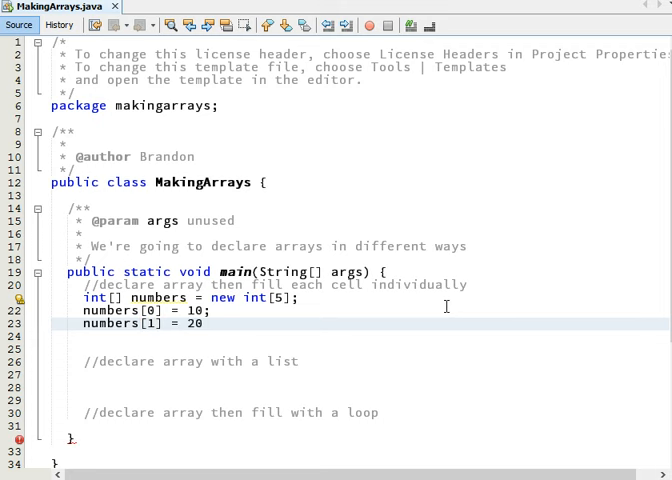
text(numbers)
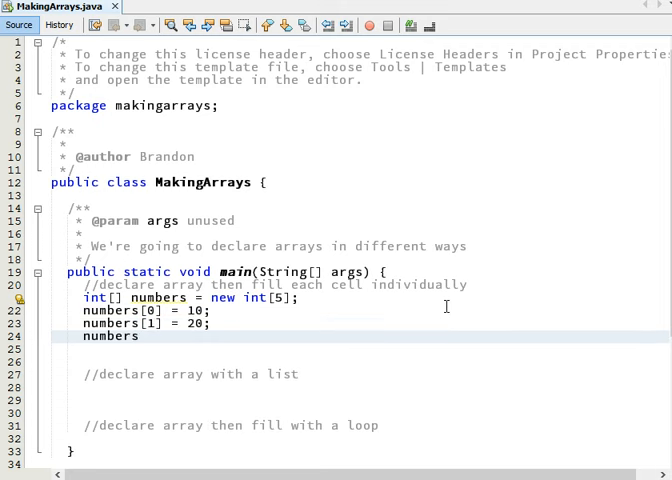
text([2]=)
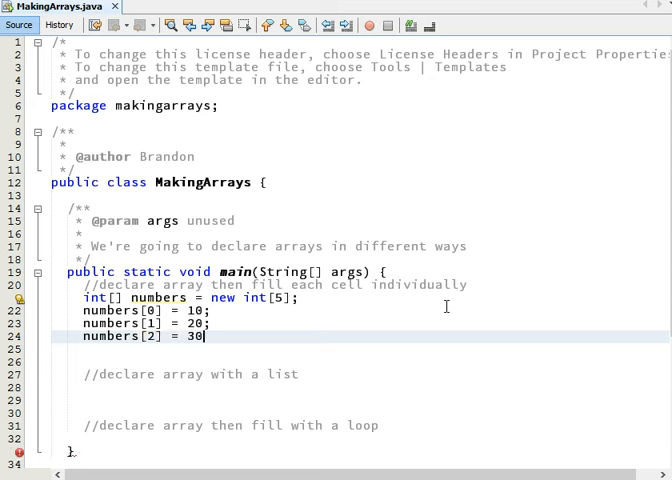
Finish the assignments through numbers[4] = 50; and move to the declare-with-a-list comment
text(numbers)
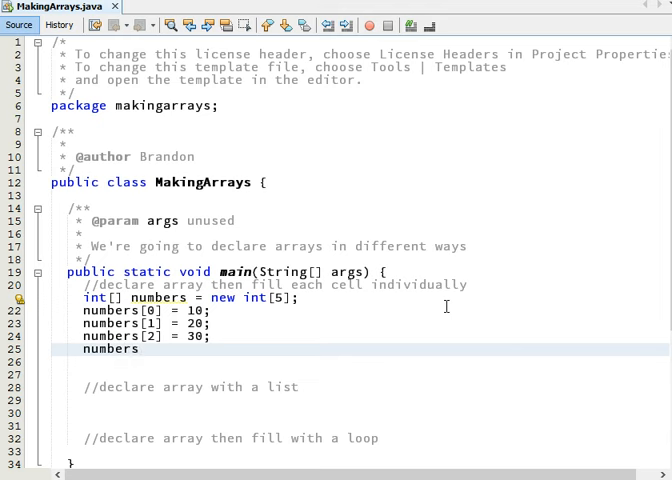
text([3] = 40;)
text(n)
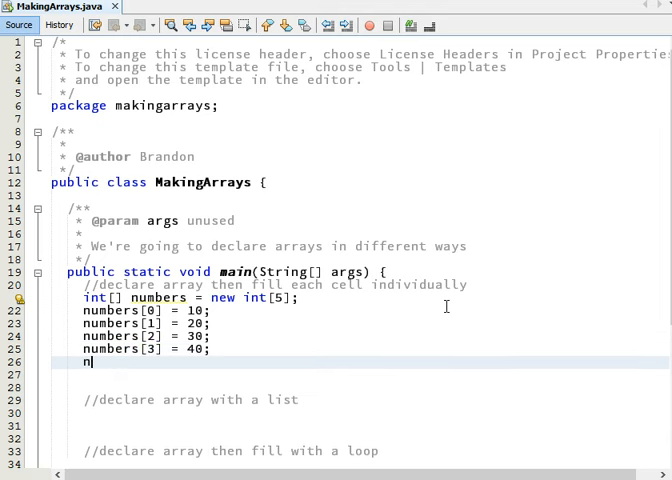
text(umbers[4])
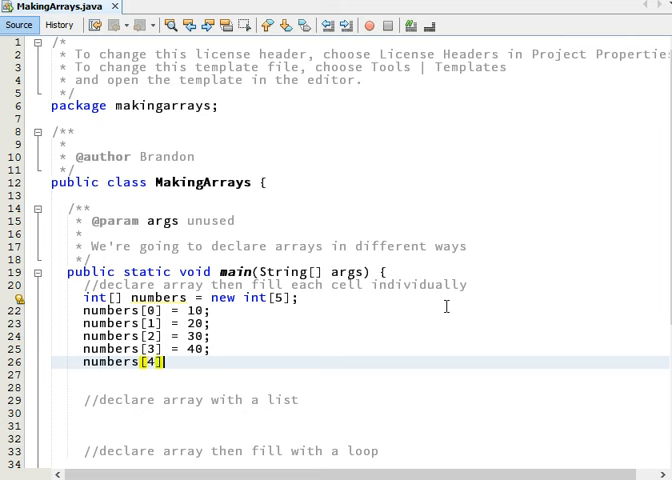
text(=)
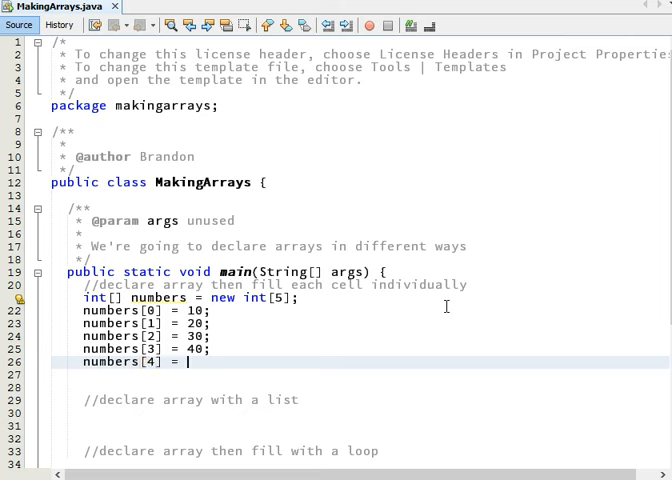
text(50;)
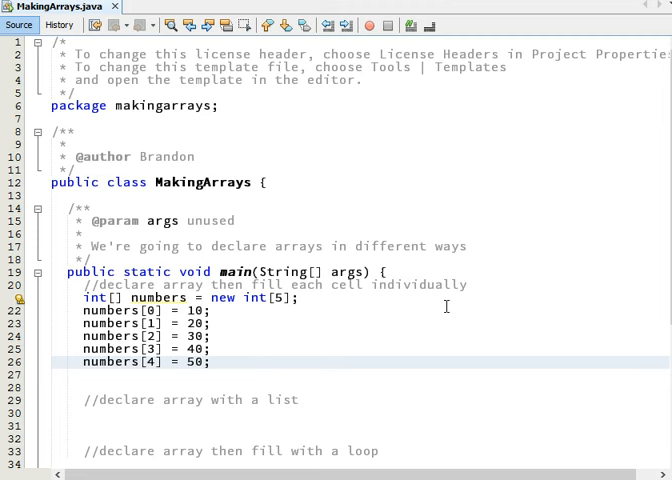
click(212, 361)
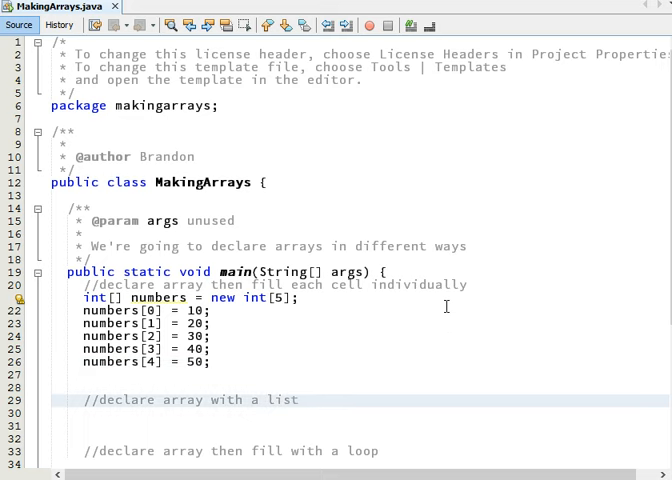
Write int[] numbers = {10, 20, 30, 40, 50}; under the declare-with-a-list comment
scroll(down, 3)
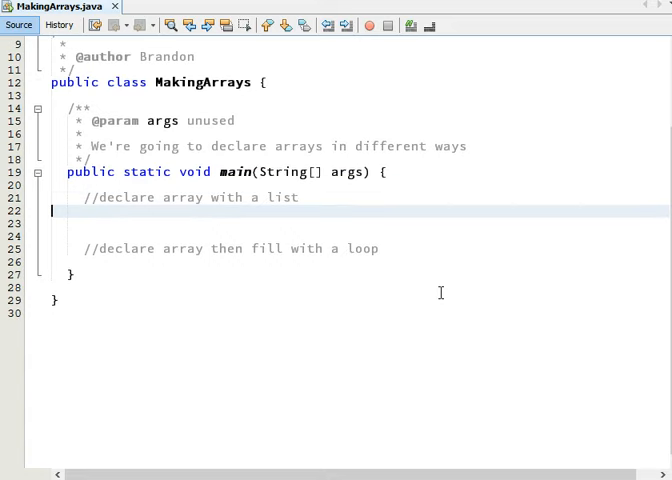
text(int)
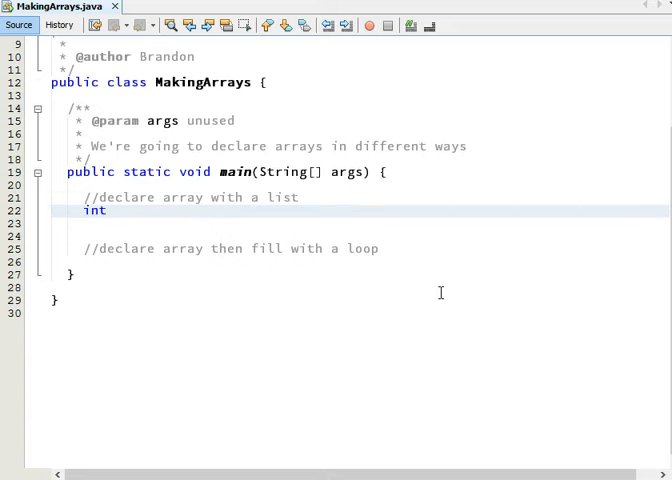
text([] numbers =)
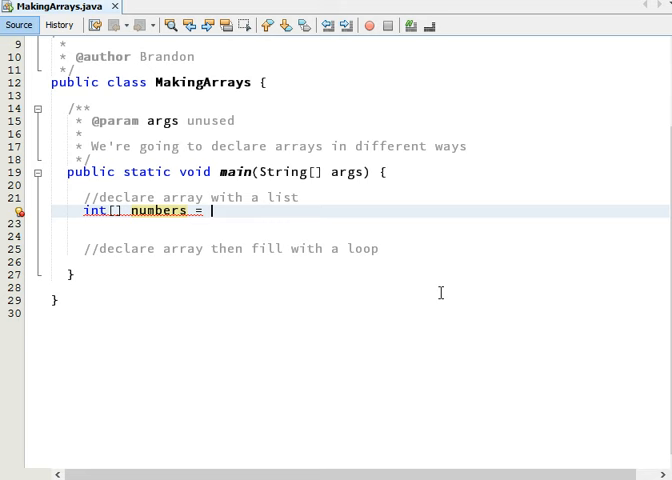
text({)
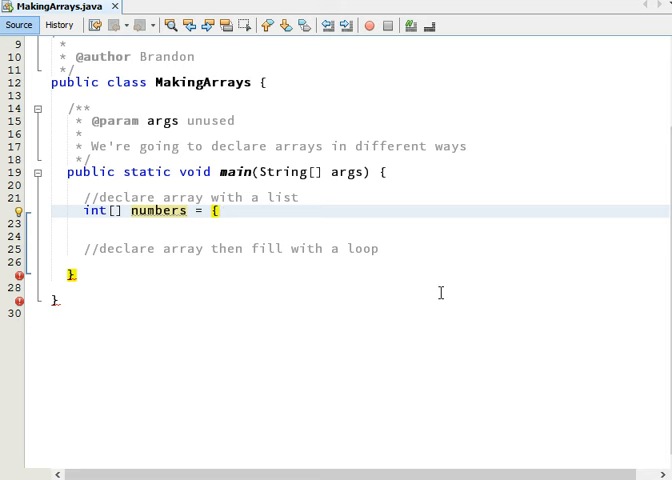
text(10,)
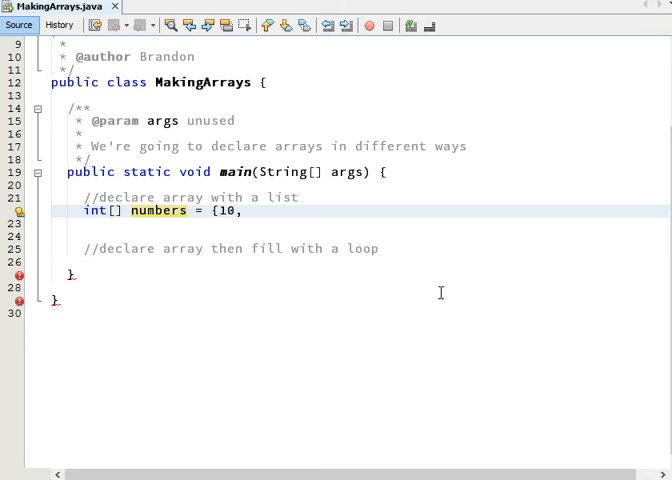
text(20, 30, 40,)
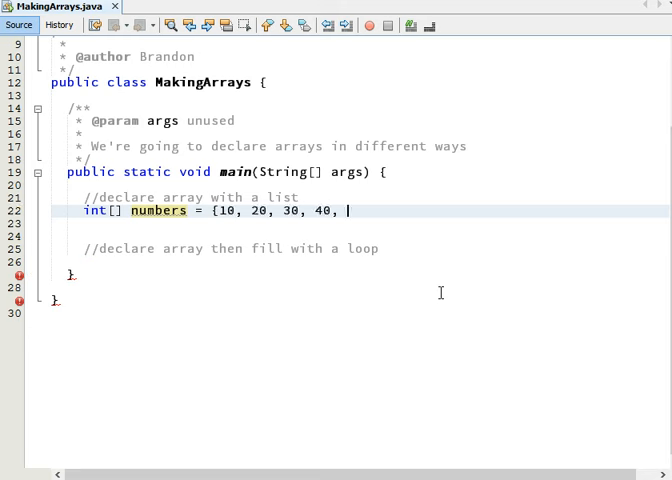
text(50})
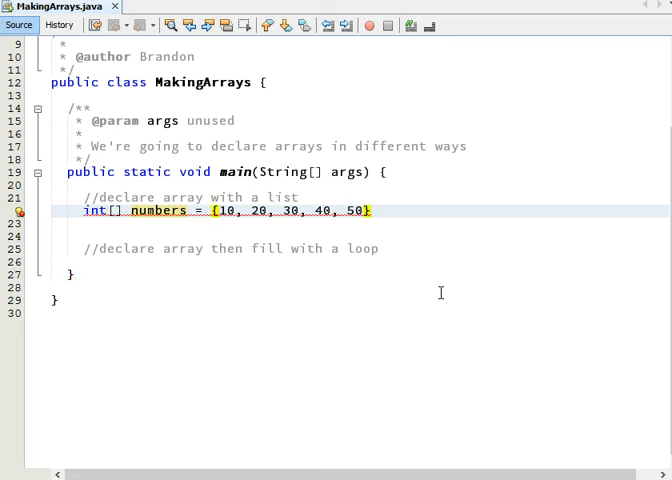
text(;)
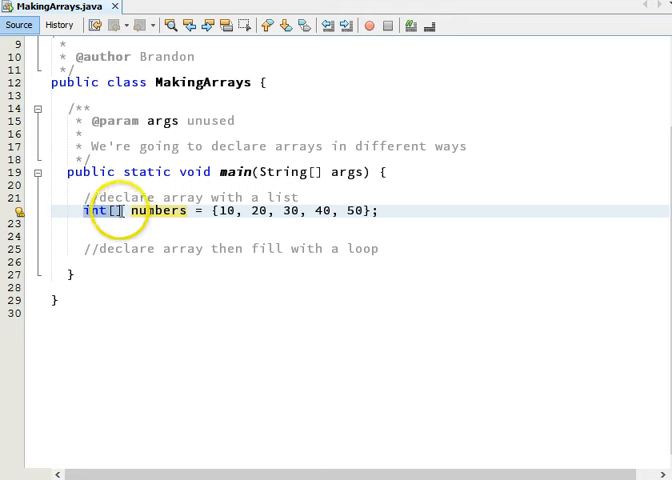
mouse_move(327, 218)
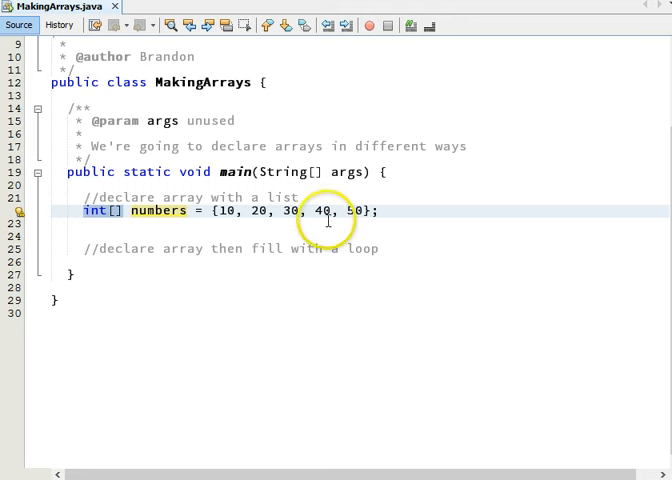
mouse_move(397, 210)
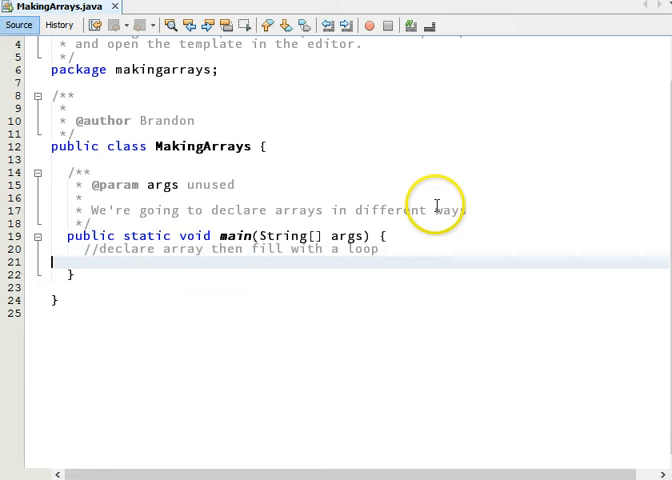
Write int[] numbers = new int[100]; on a fresh line under the loop comment
key(enter)
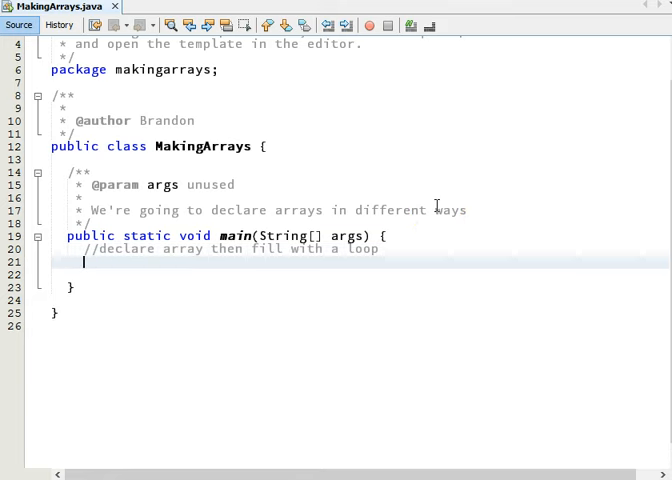
text(int)
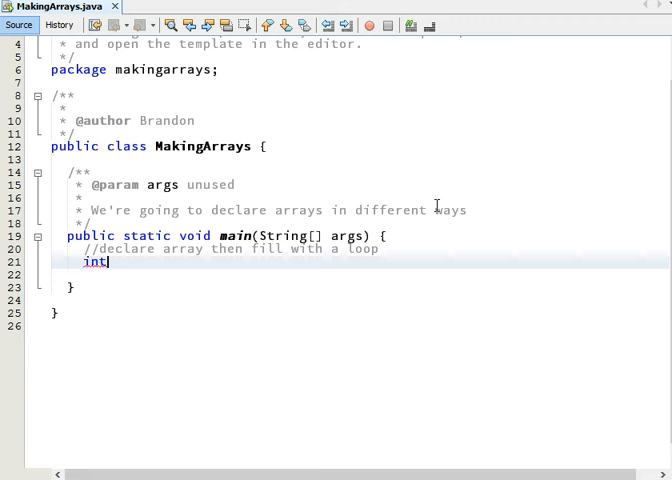
text([] numbers)
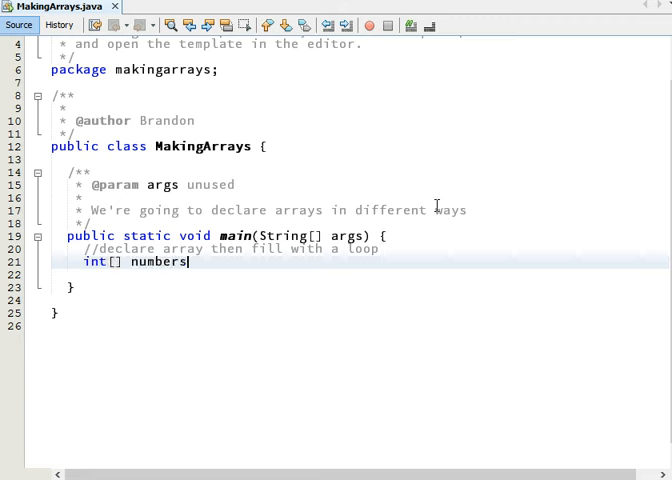
text(=)
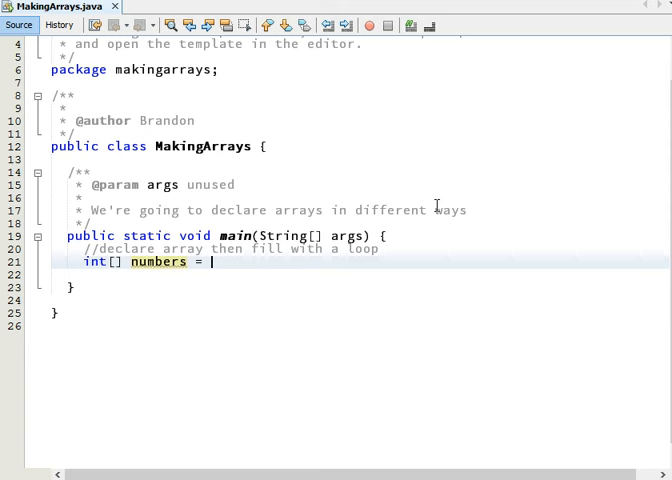
text(new in[100])
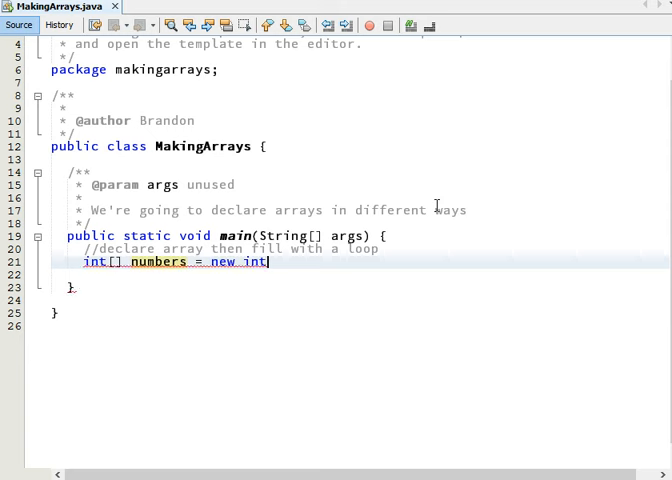
text([100];)
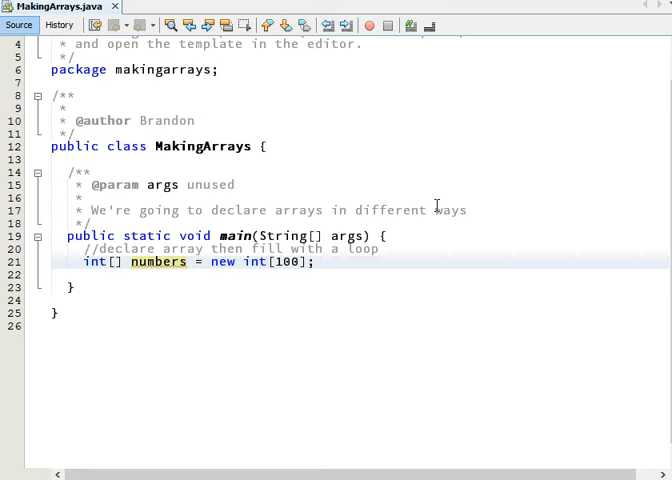
Write the loop header for (int i=0; i<100; i++) with an open body
text(for ()
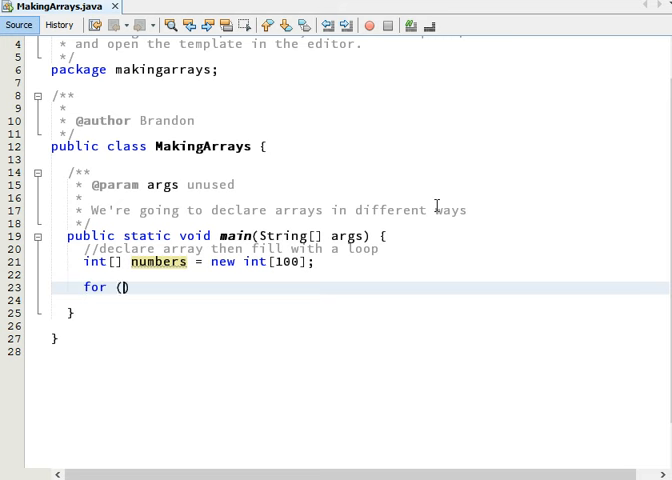
text(int i=0;)
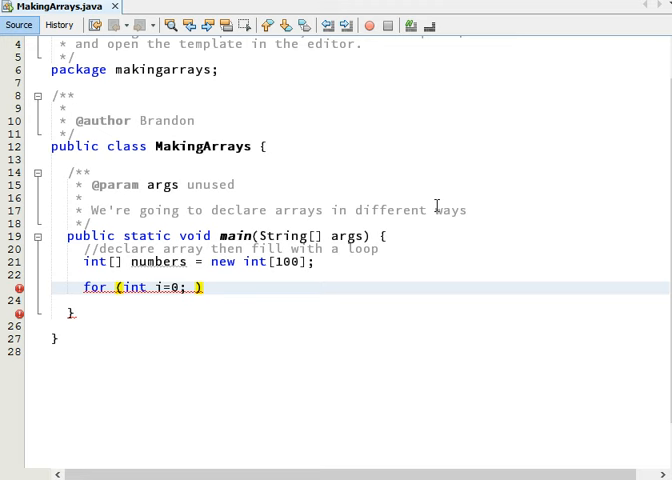
text(i<)
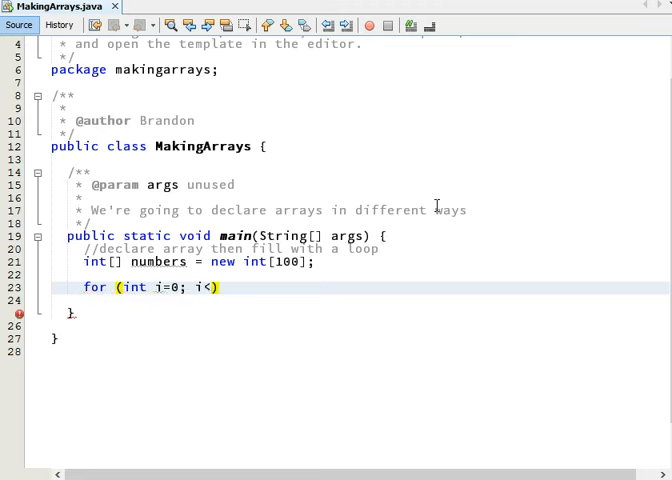
text(00)
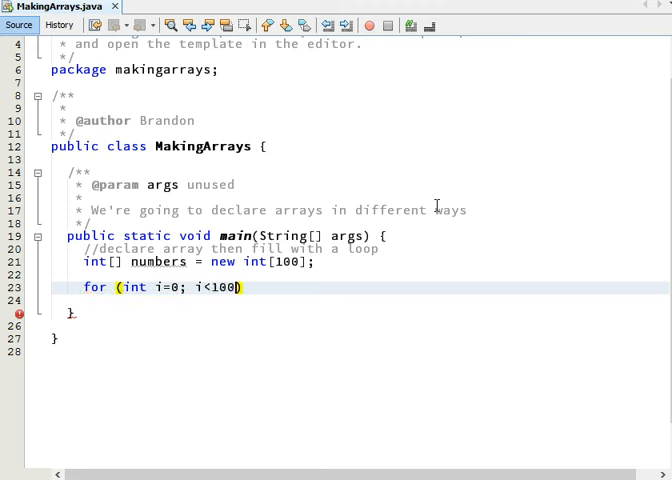
text(; i++)
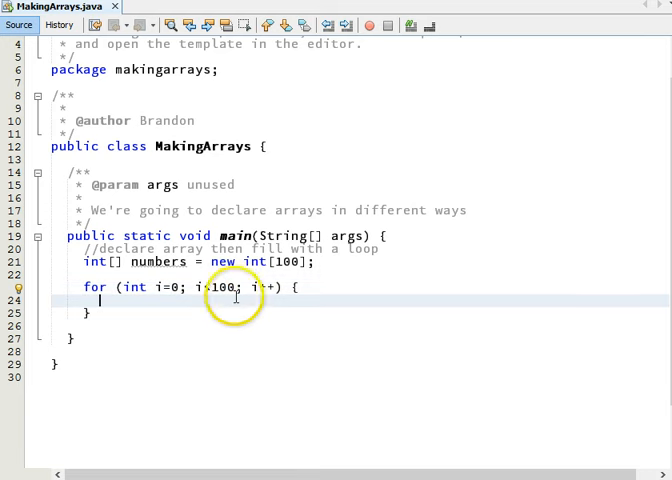
Write numbers[i] = 10 * (i+1); inside the loop body
text(numb)
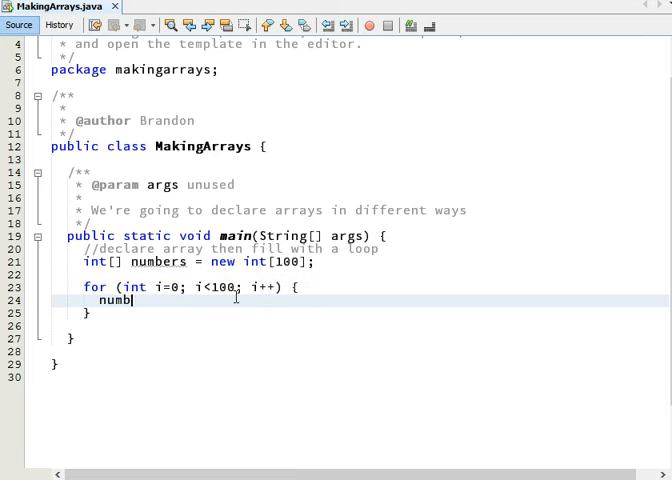
text(ers[])
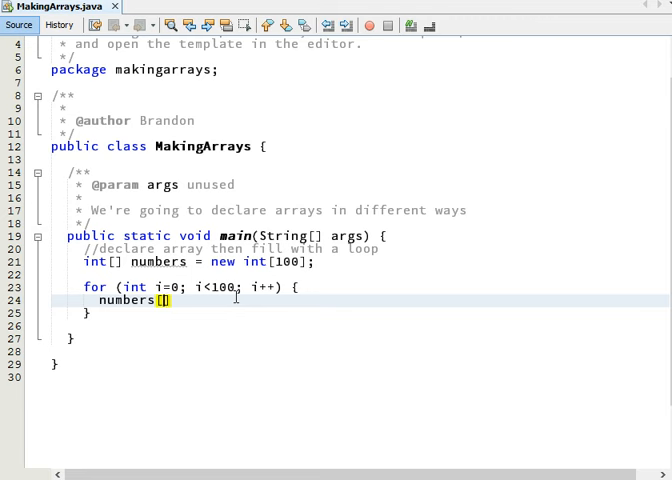
text(i)
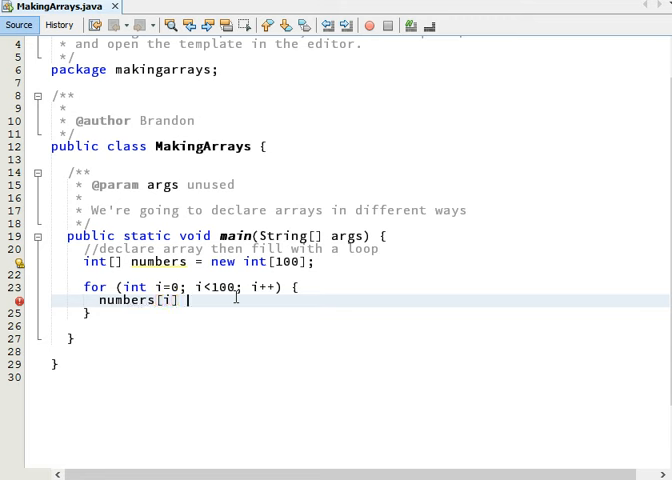
text(= 10)
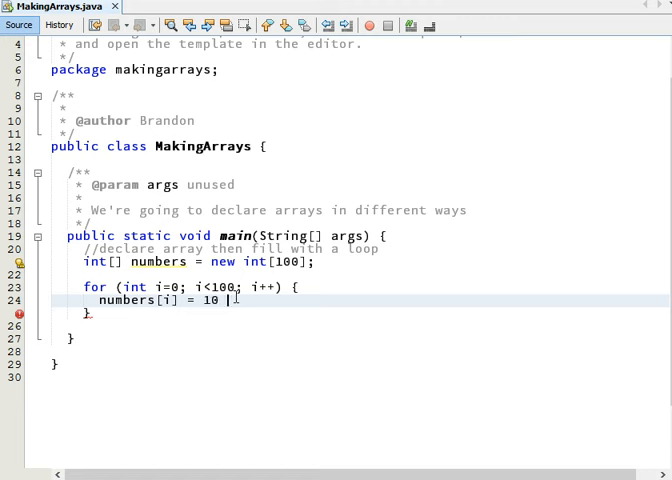
text(*)
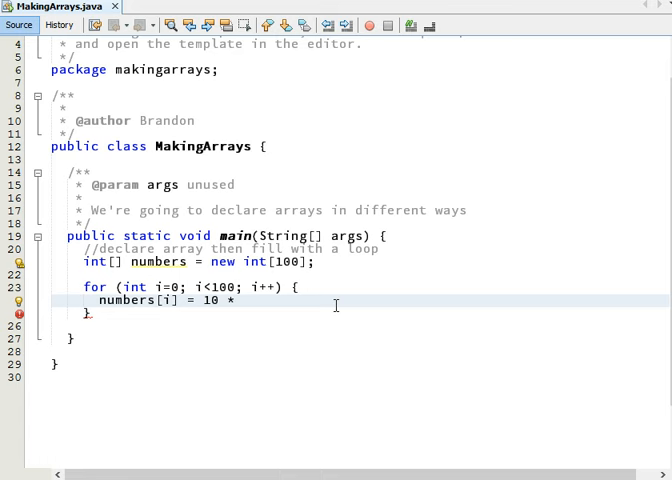
text(())
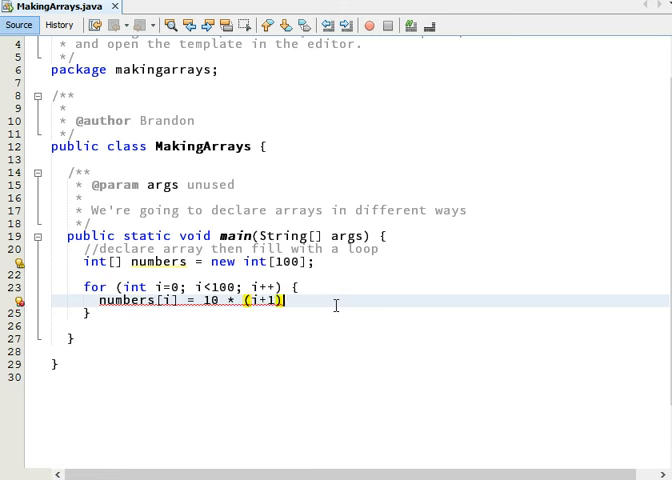
text(;)
text(in)
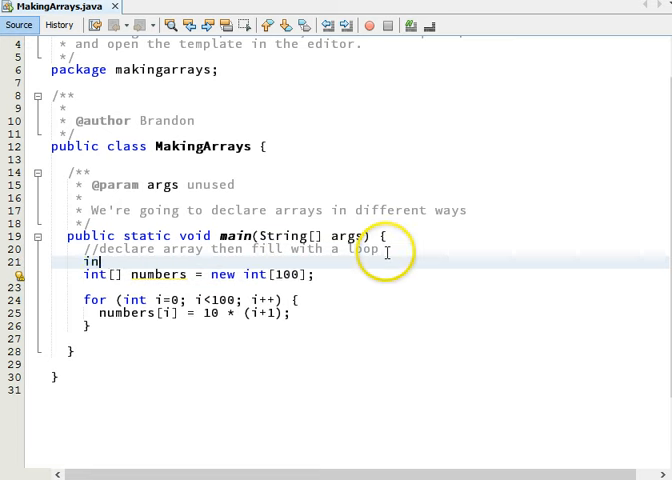
Declare int arrayLength = 100; to size the array and bound the loop with numbers.length
text(t array)
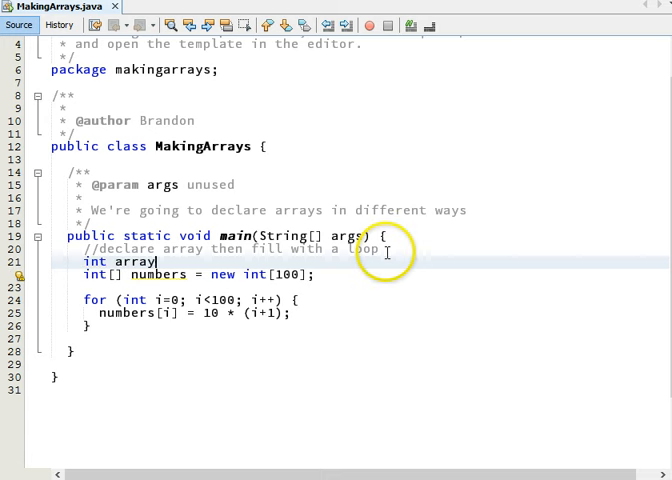
text(Length)
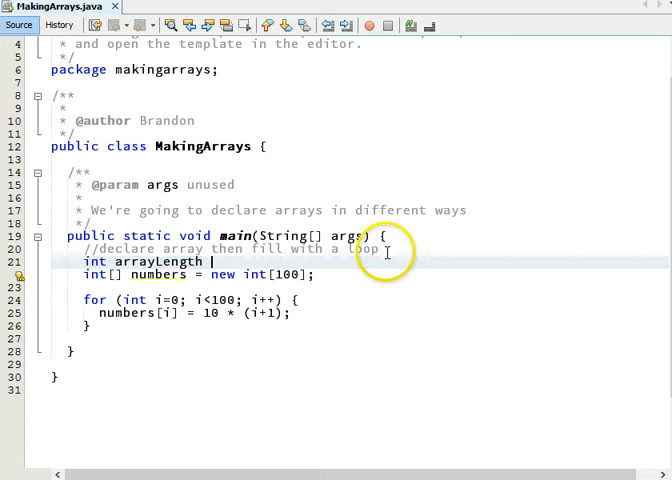
text(=100;)
click(192, 299)
text(numbers.)
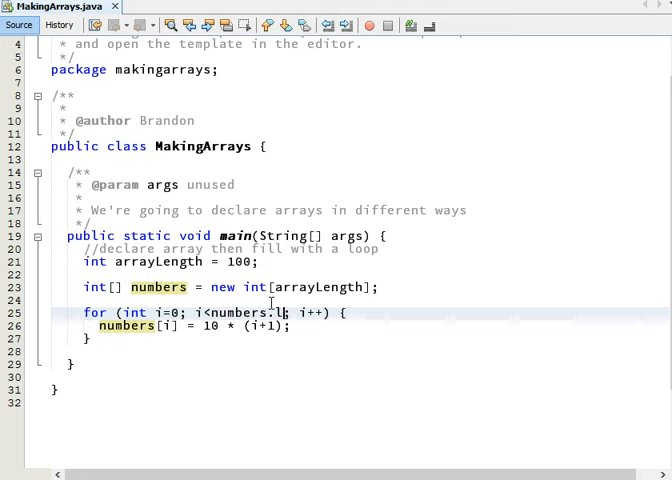
text(length)
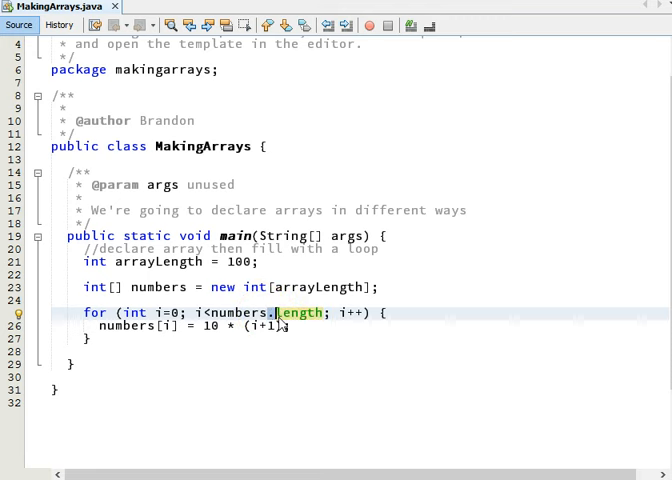
double_click(320, 287)
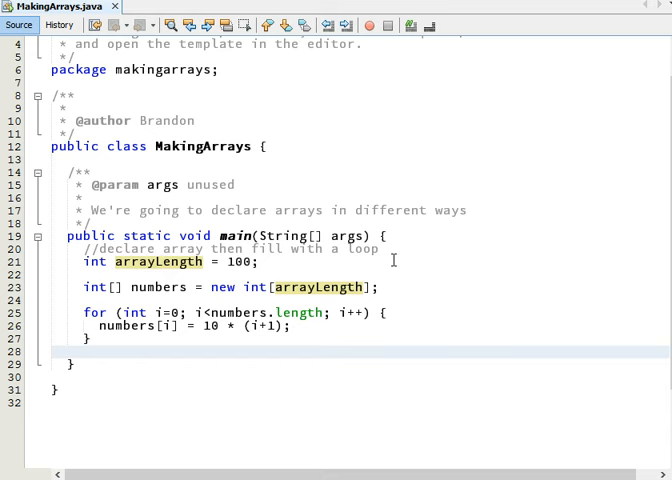
click(88, 351)
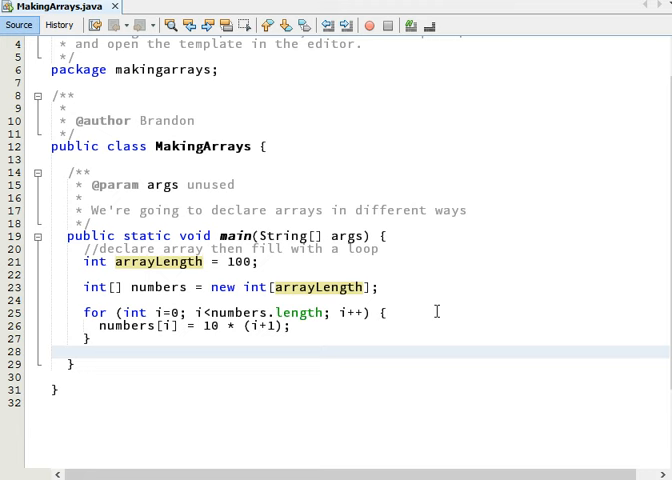
click(84, 352)
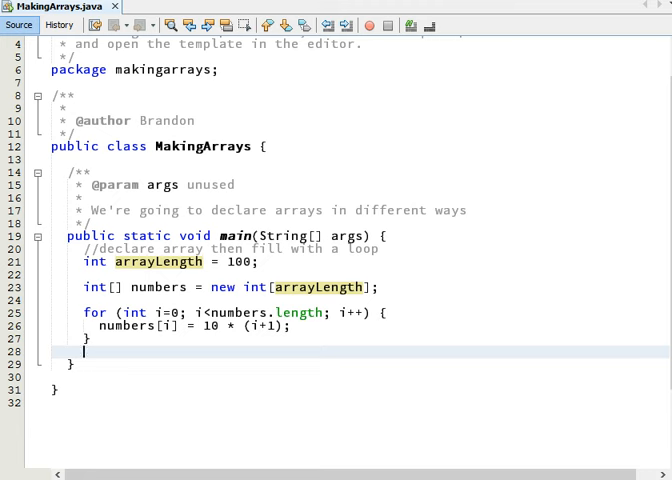